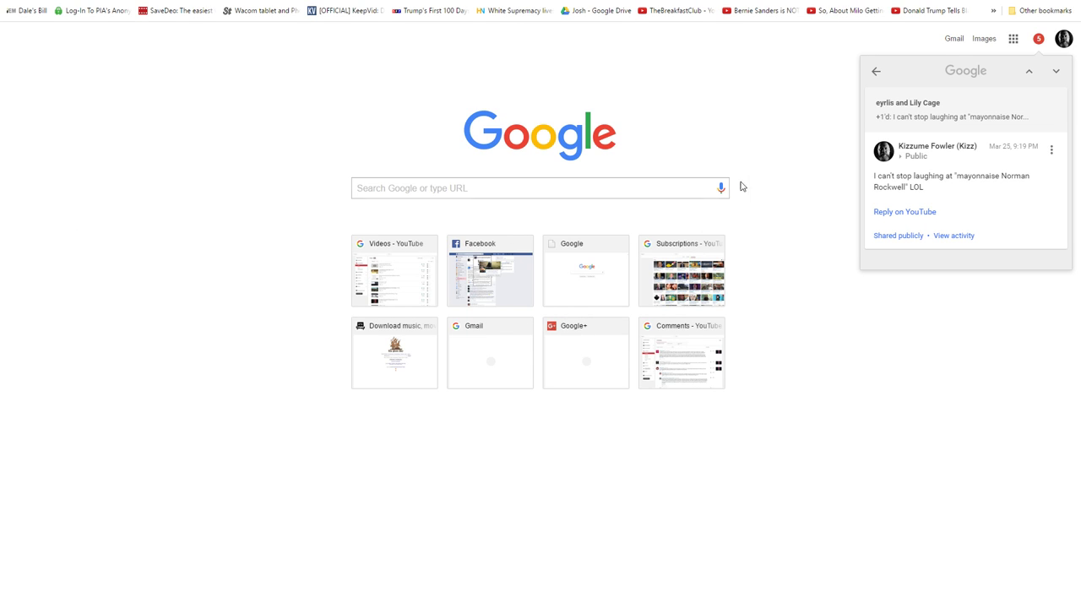
mouse_move(992, 115)
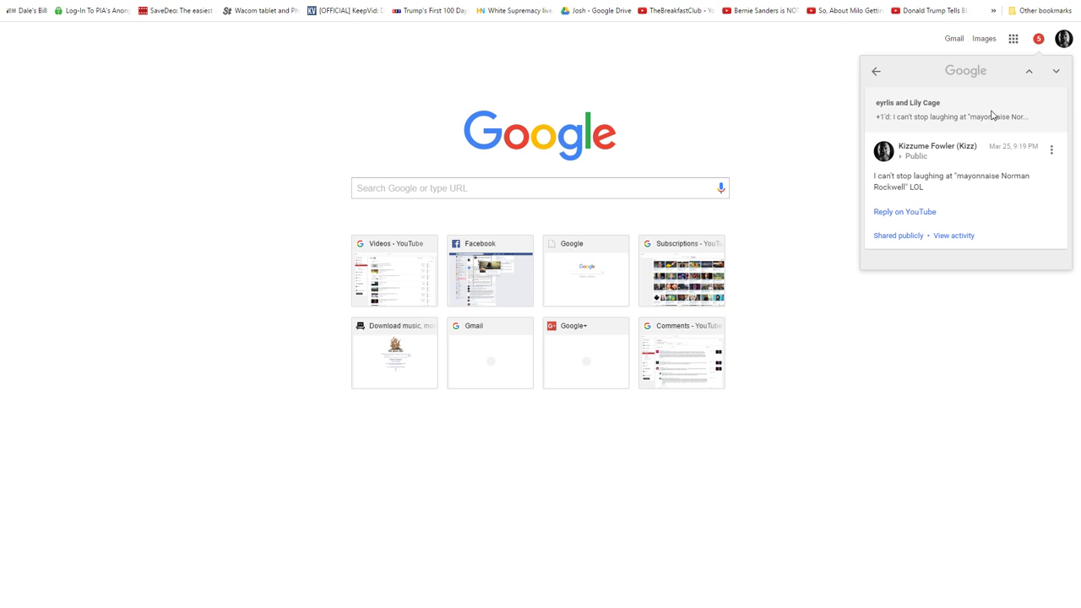
mouse_move(1028, 122)
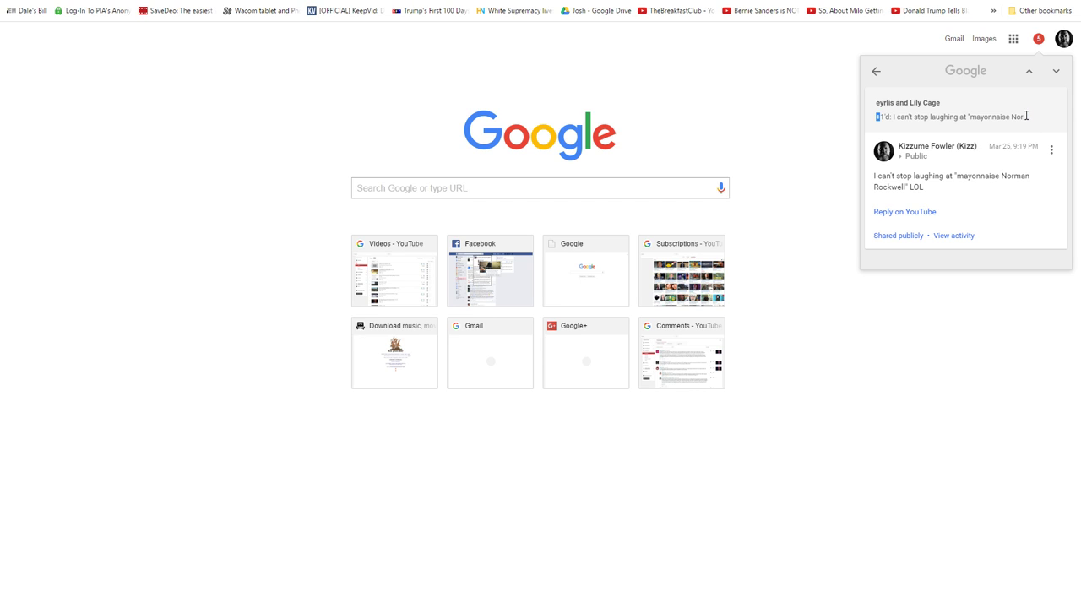
double_click(950, 116)
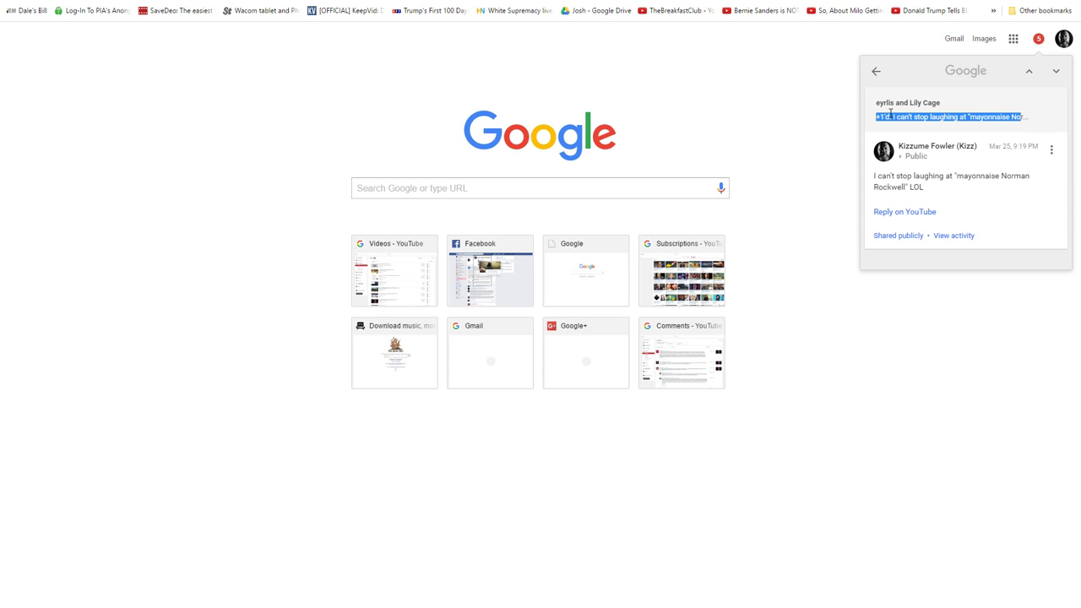
mouse_move(937, 116)
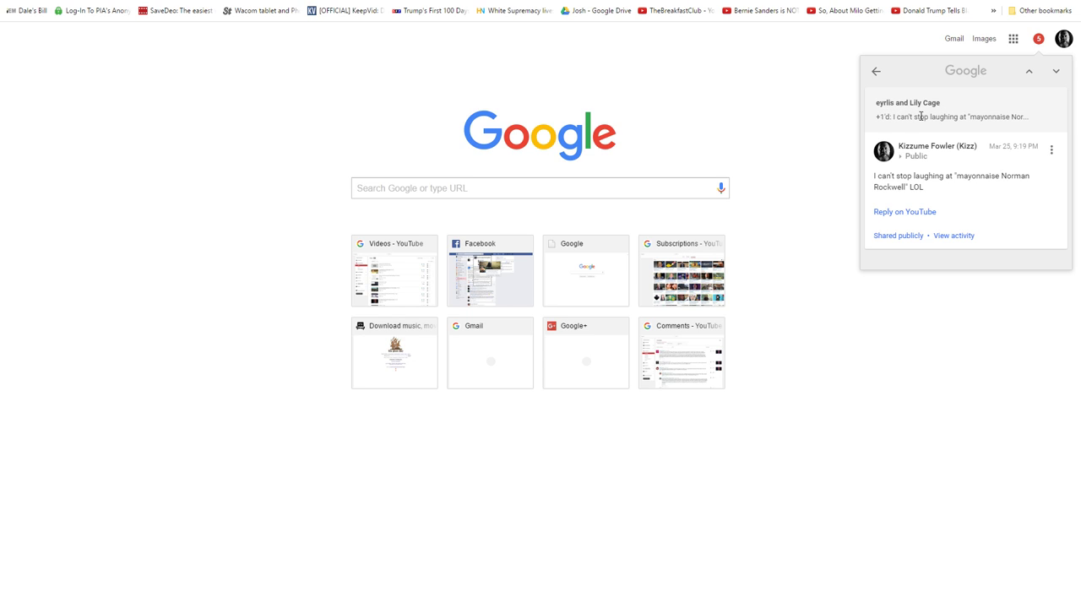
drag(874, 102, 1026, 117)
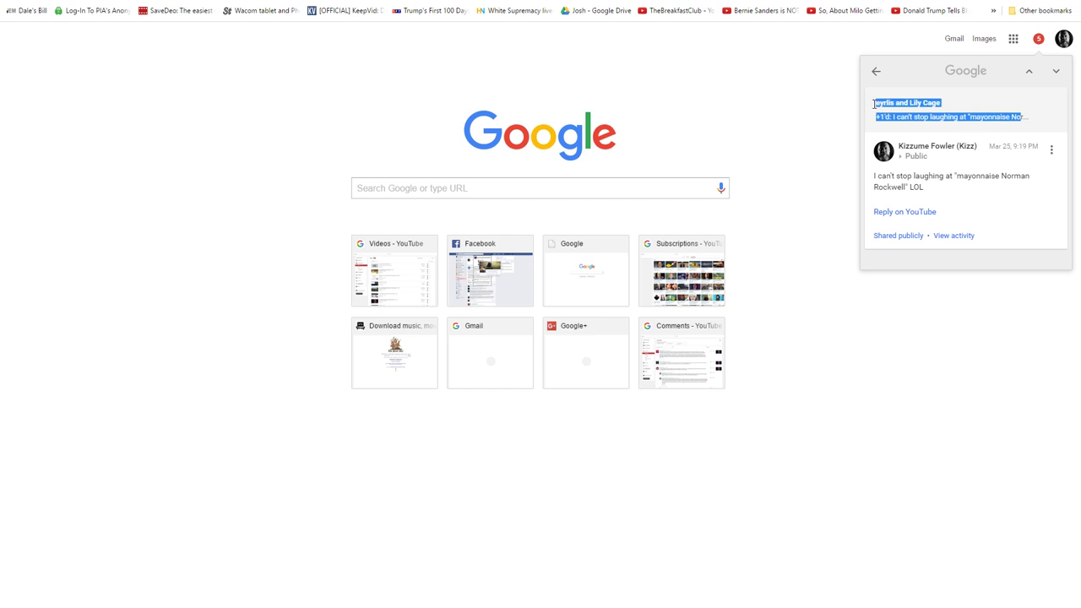
mouse_move(969, 111)
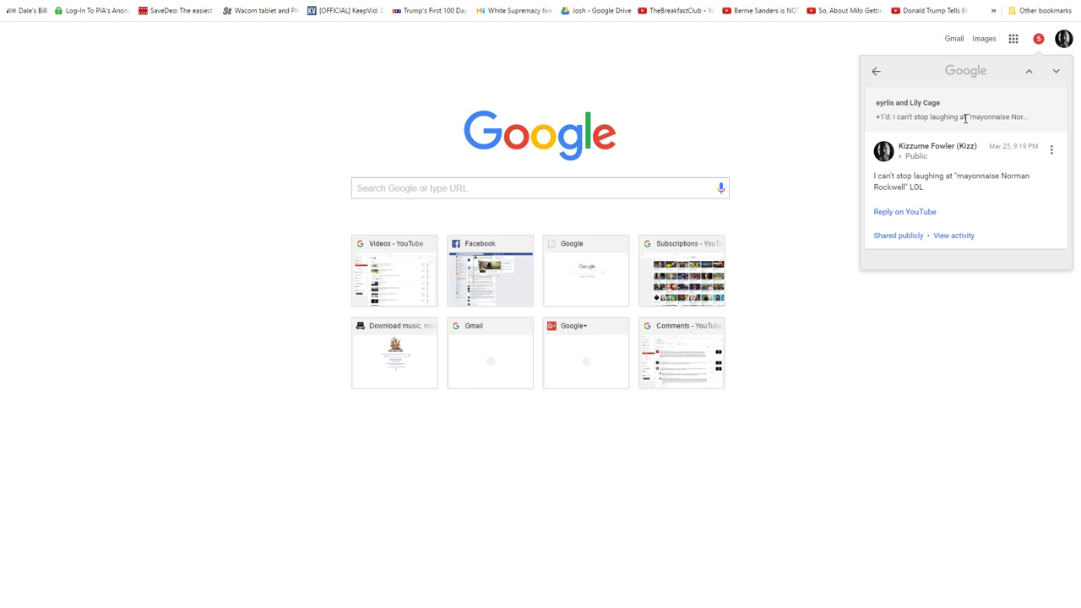
mouse_move(947, 102)
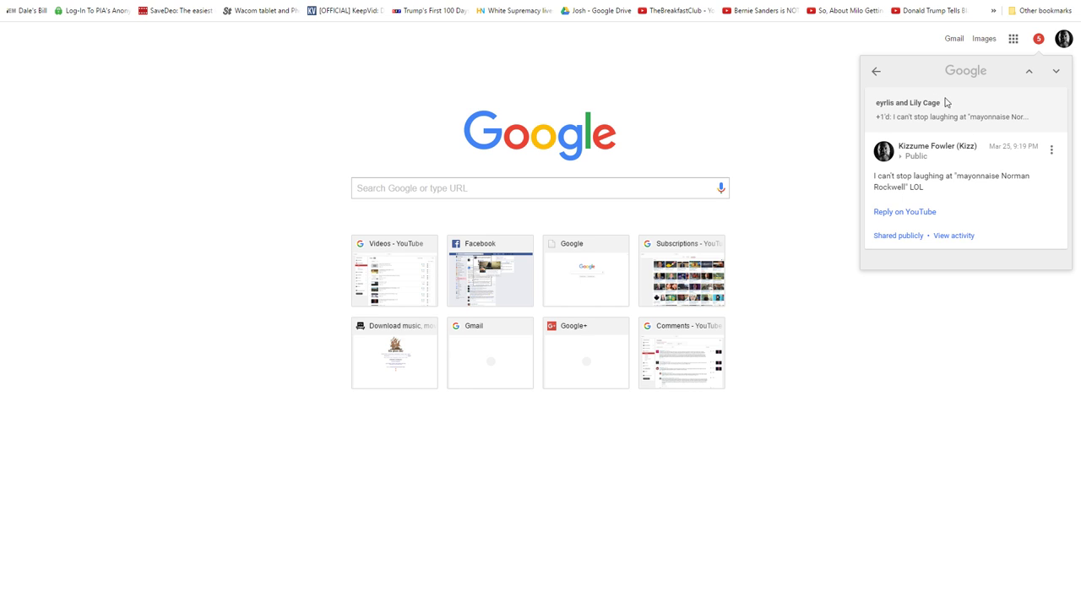
mouse_move(952, 105)
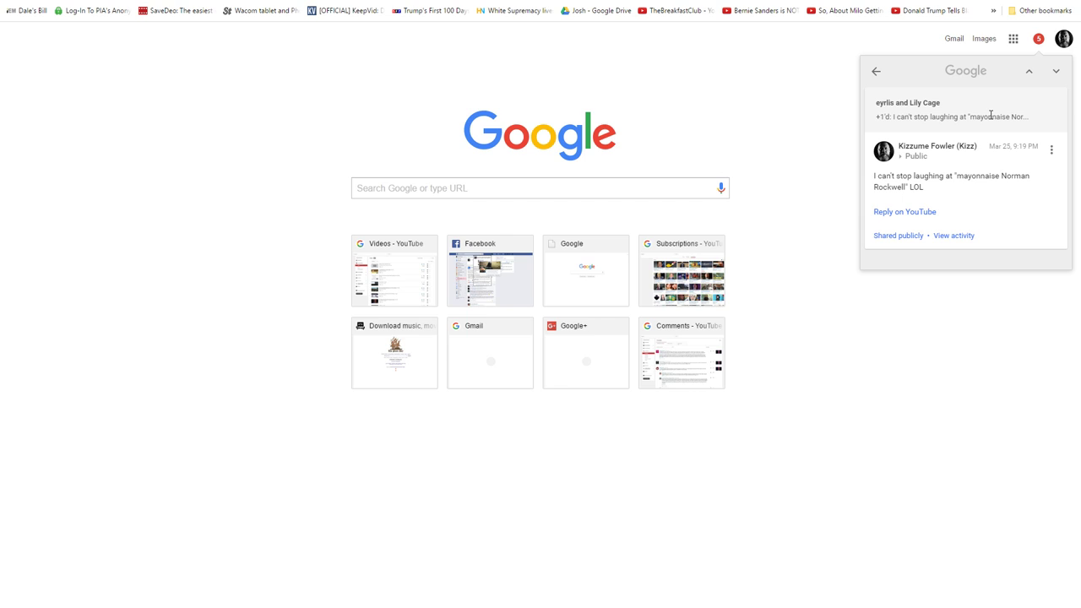
mouse_move(918, 166)
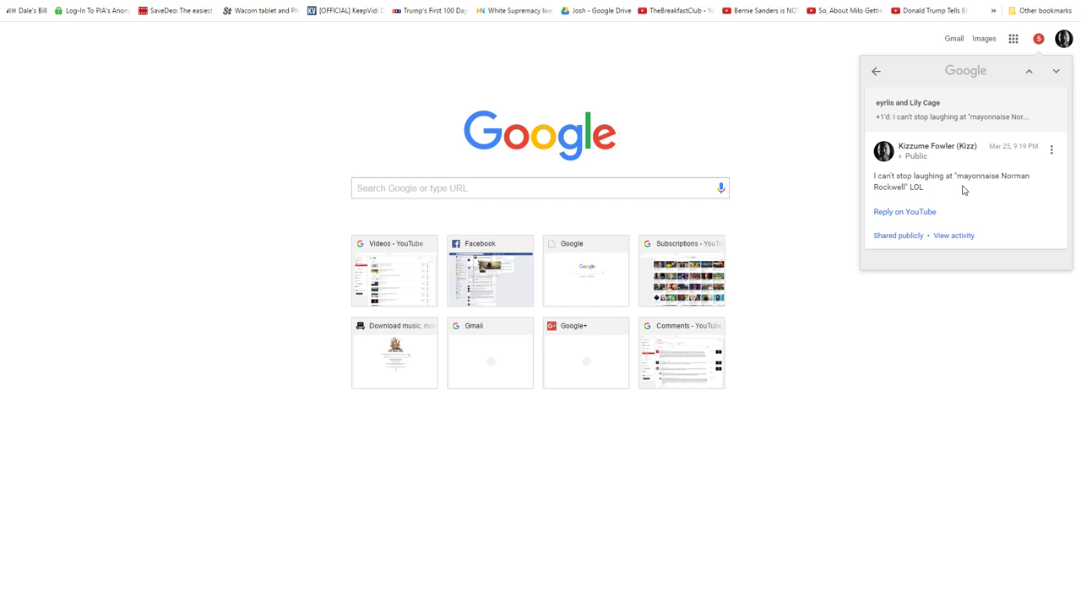
mouse_move(946, 191)
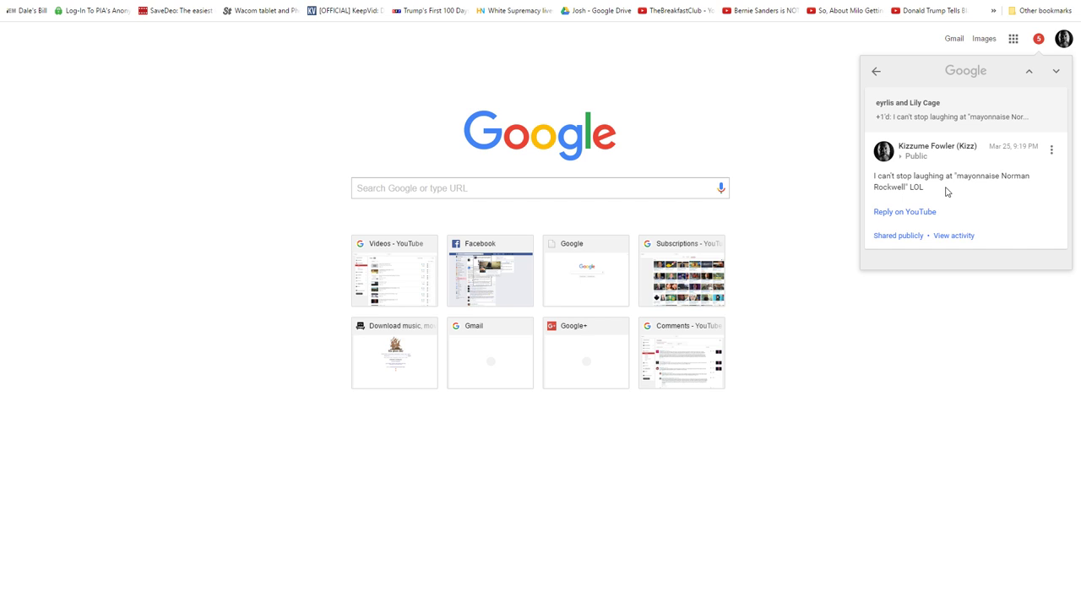
mouse_move(954, 187)
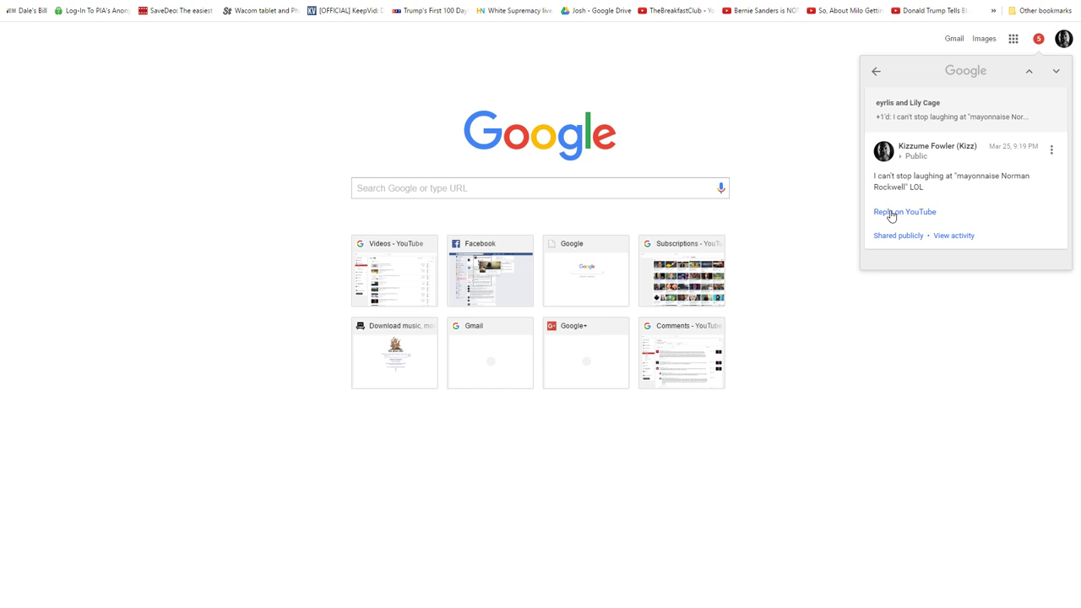
mouse_move(954, 205)
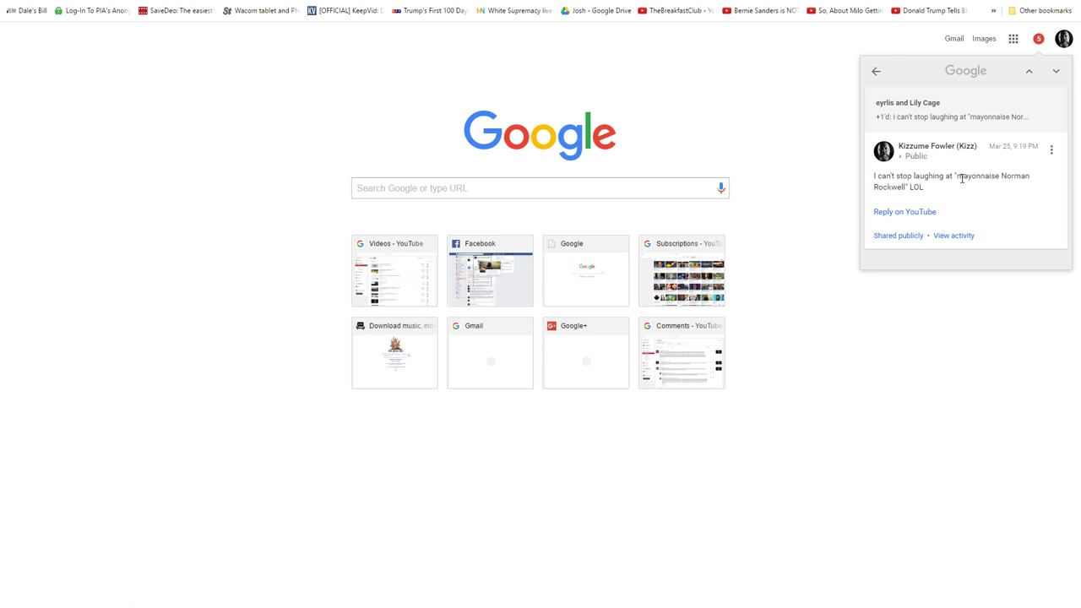
mouse_move(965, 188)
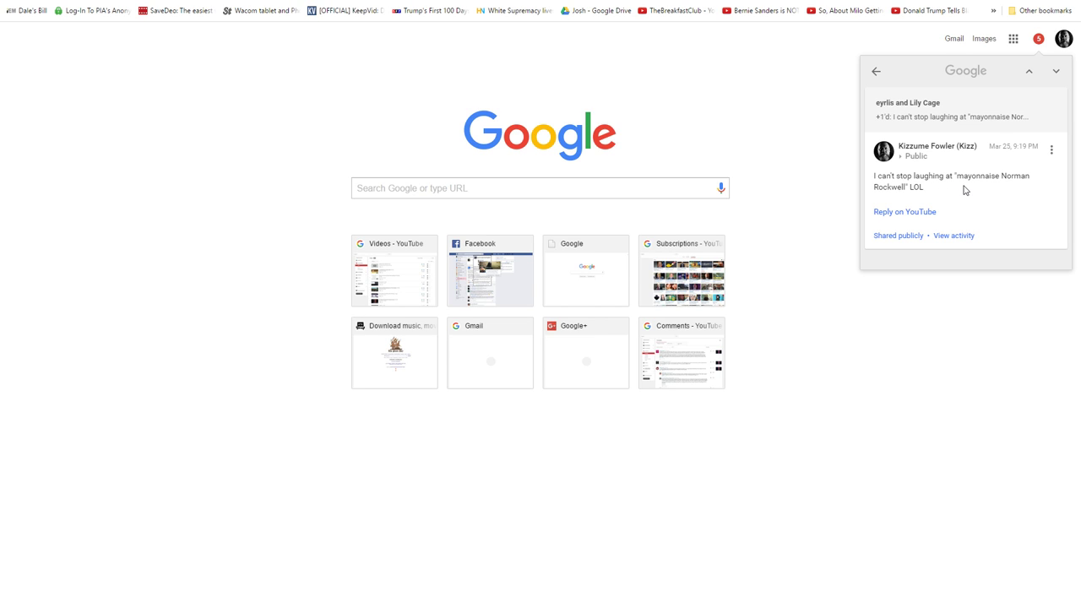
mouse_move(409, 212)
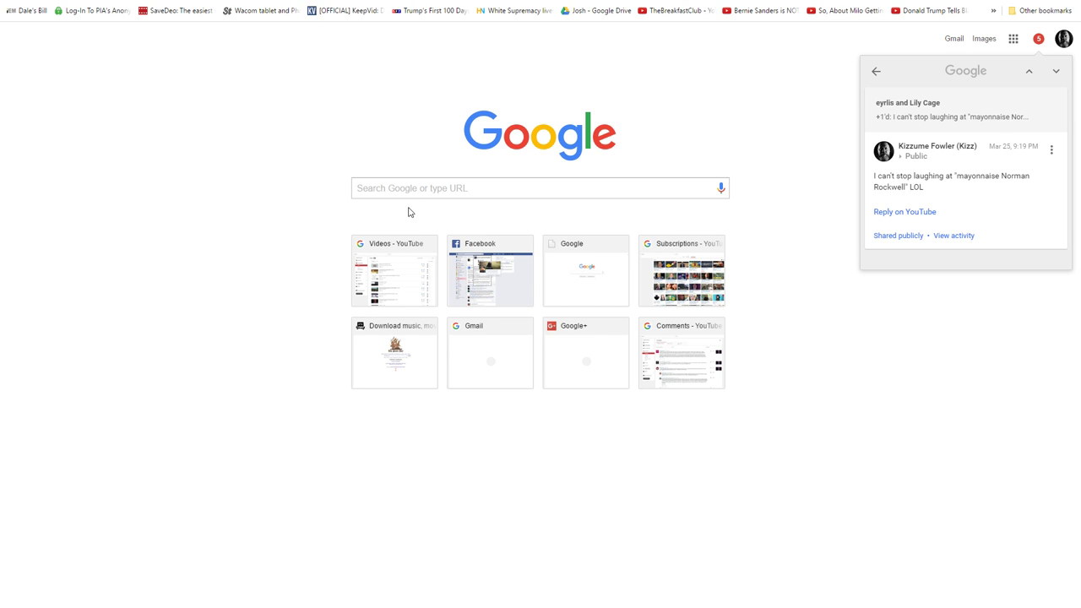